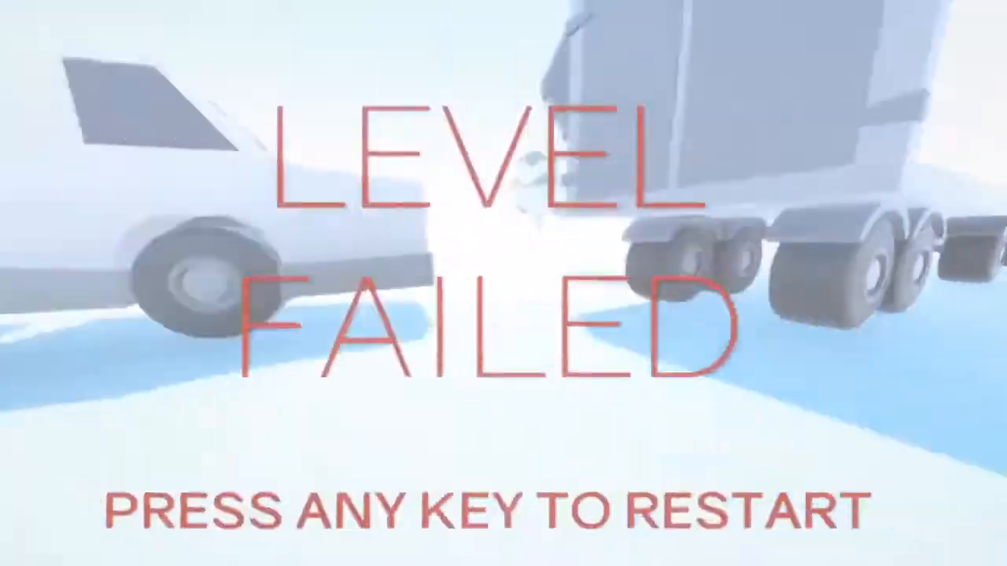
{"action": "key", "text": "space"}
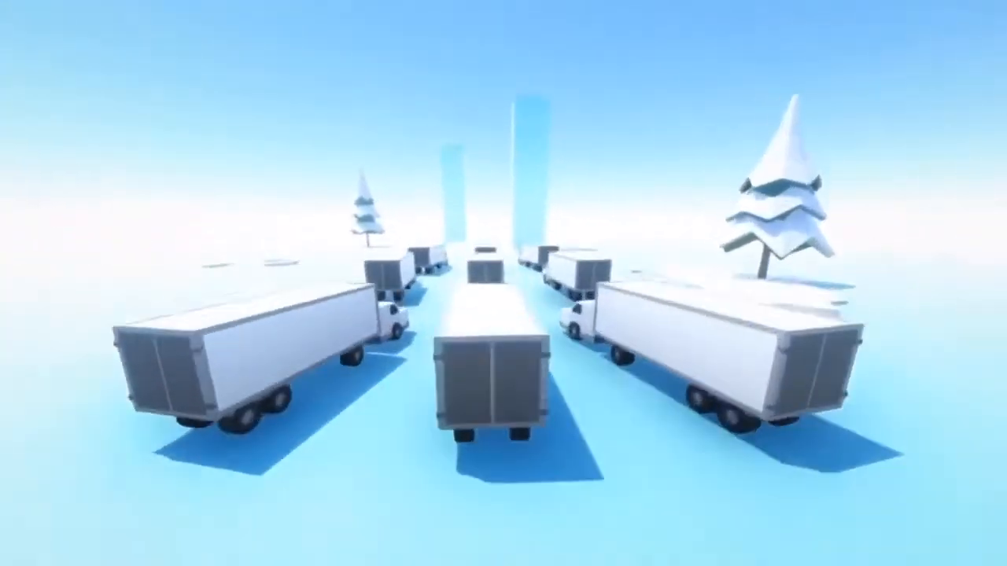